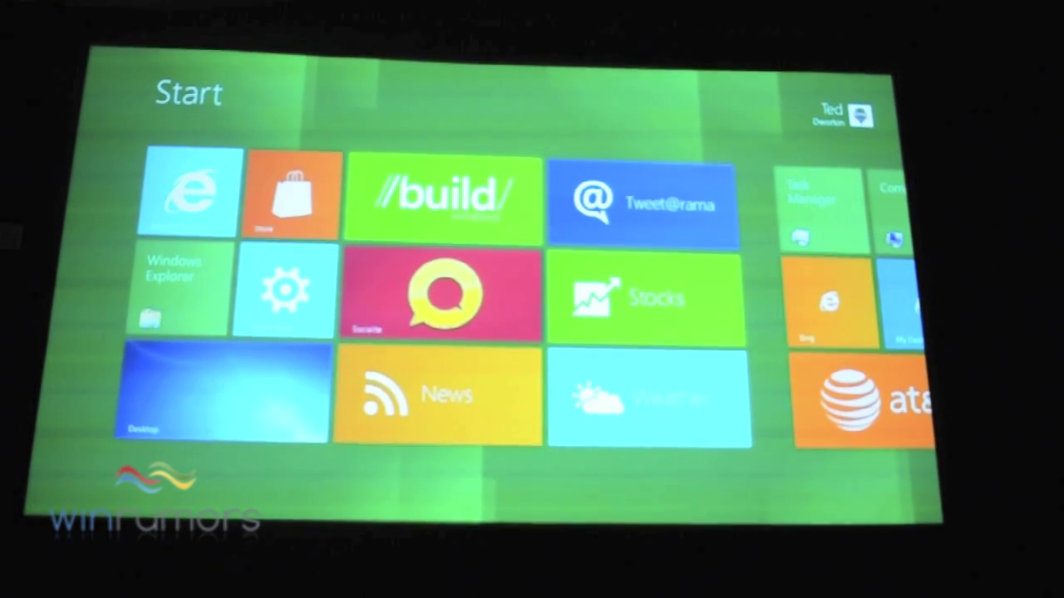
# Launch the Windows Store from its orange tile on the Start screen
pyautogui.click(289, 191)
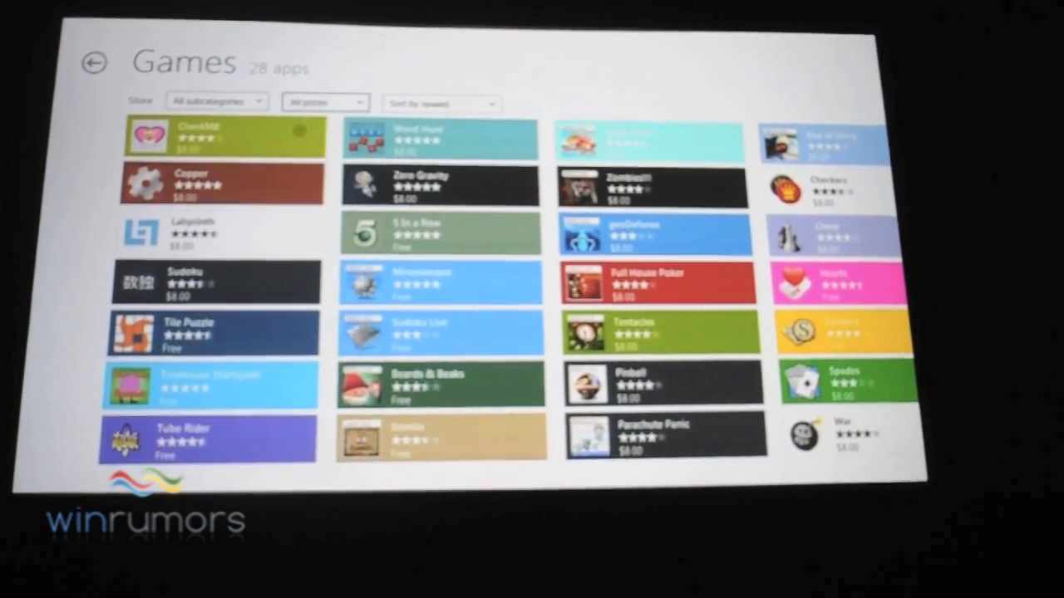
# Open the Labyrinth game's store listing from the Games category
pyautogui.click(324, 101)
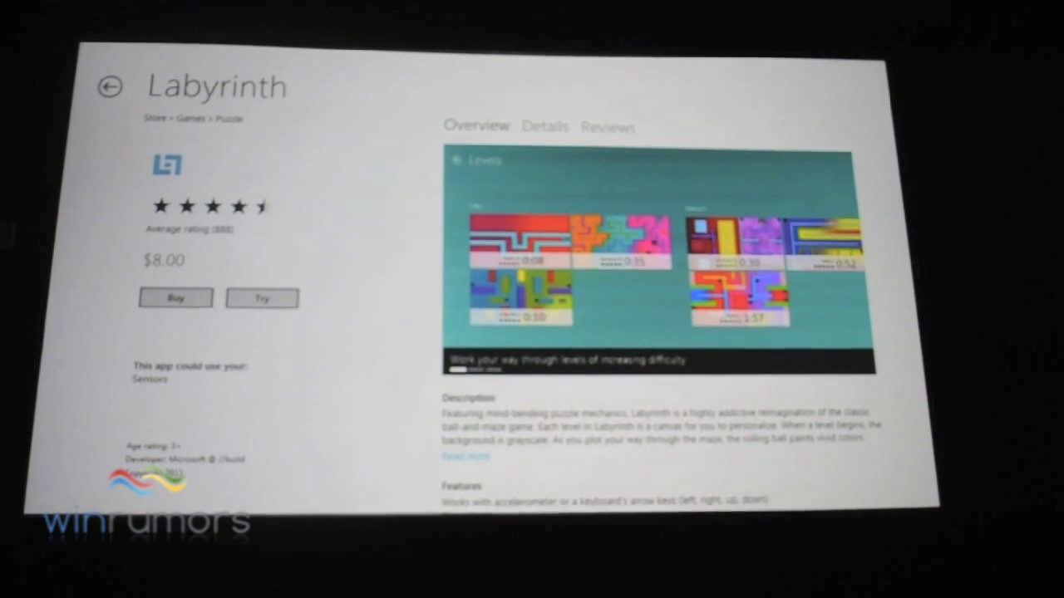
# Open the Built for BUILD collection showing its six featured apps
pyautogui.click(111, 87)
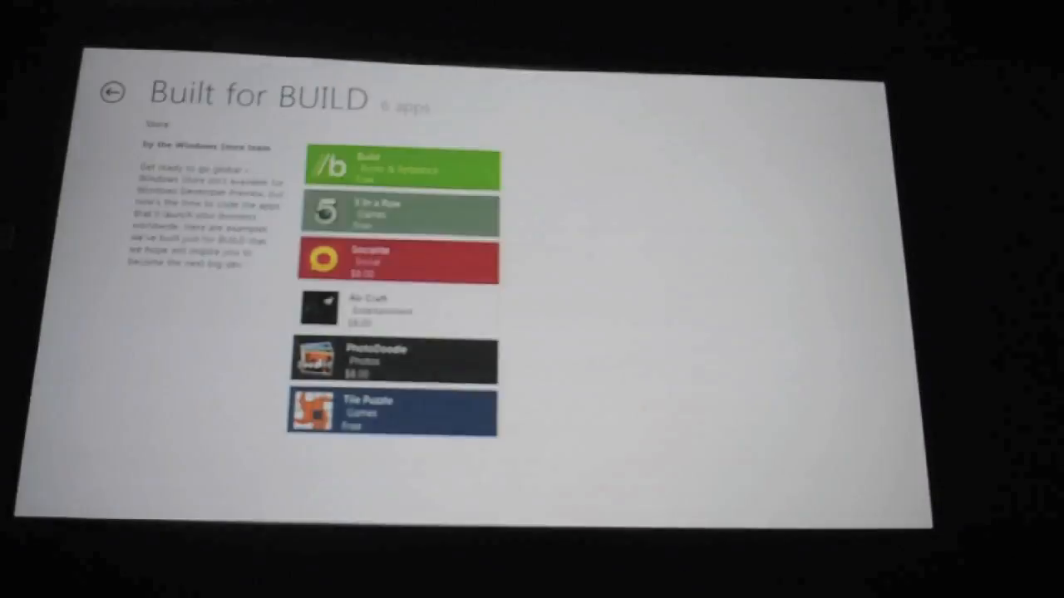